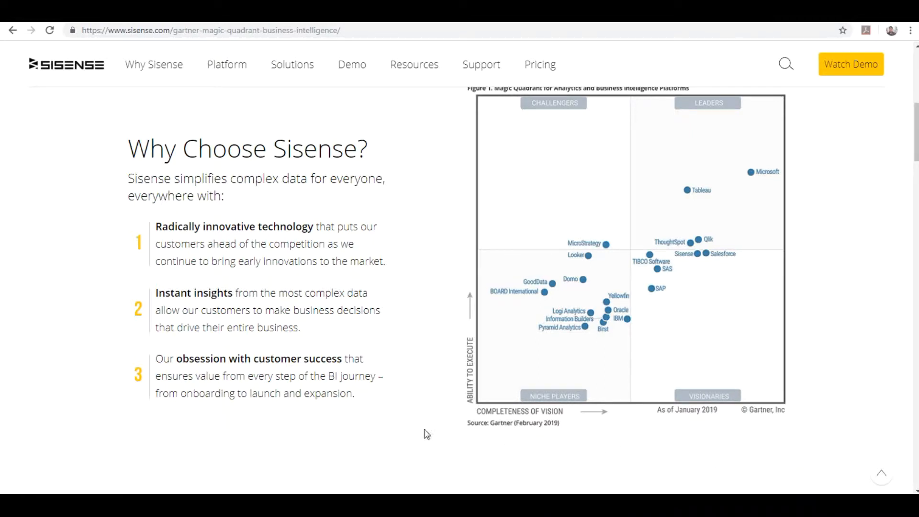
mouse_move(837, 253)
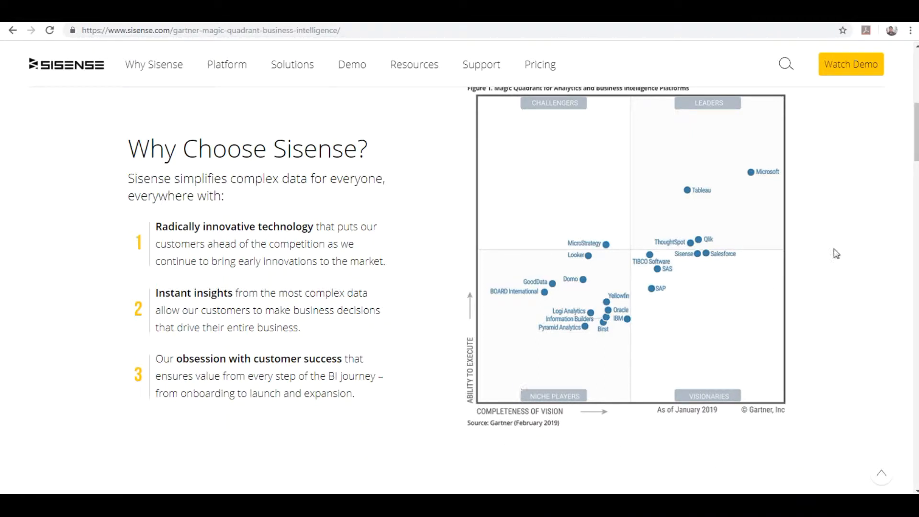
mouse_move(696, 234)
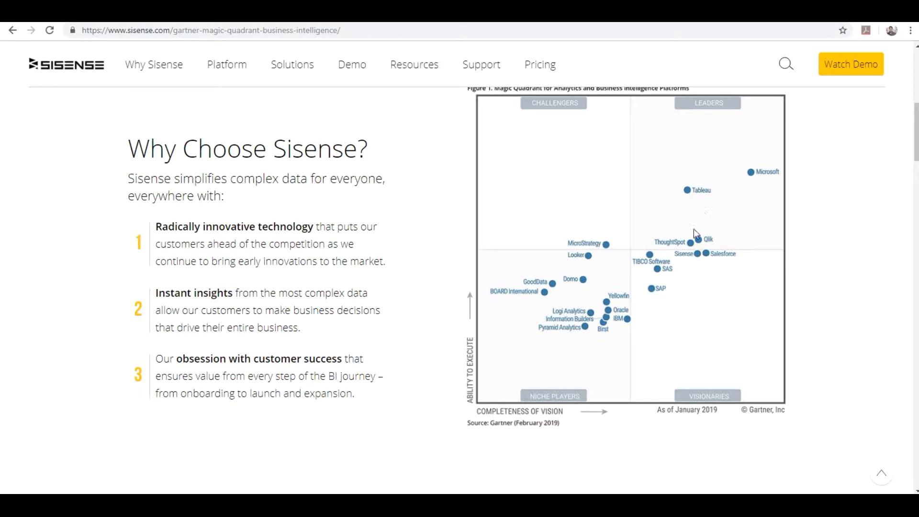
mouse_move(706, 243)
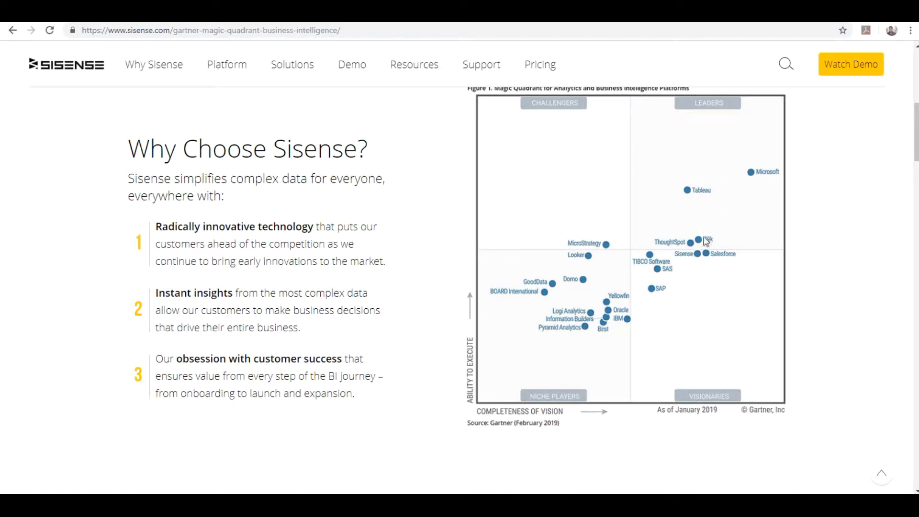
mouse_move(699, 262)
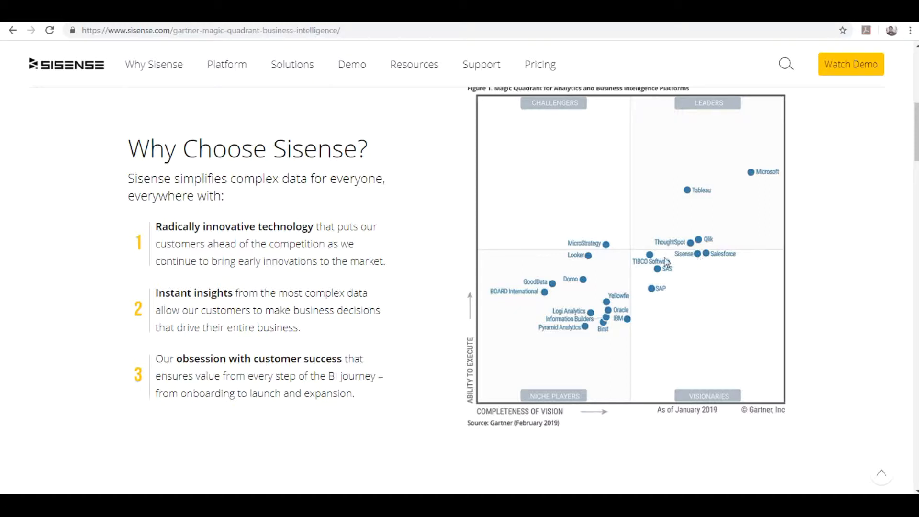
mouse_move(390, 351)
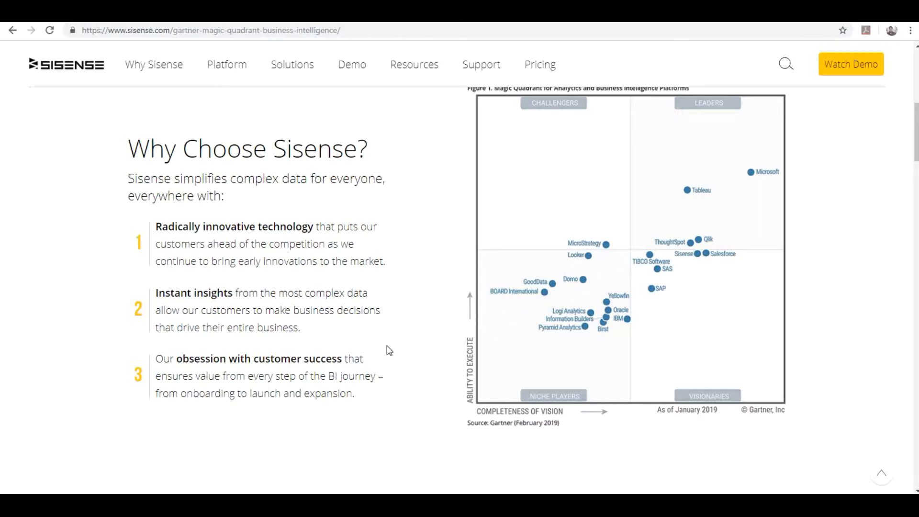
mouse_move(404, 408)
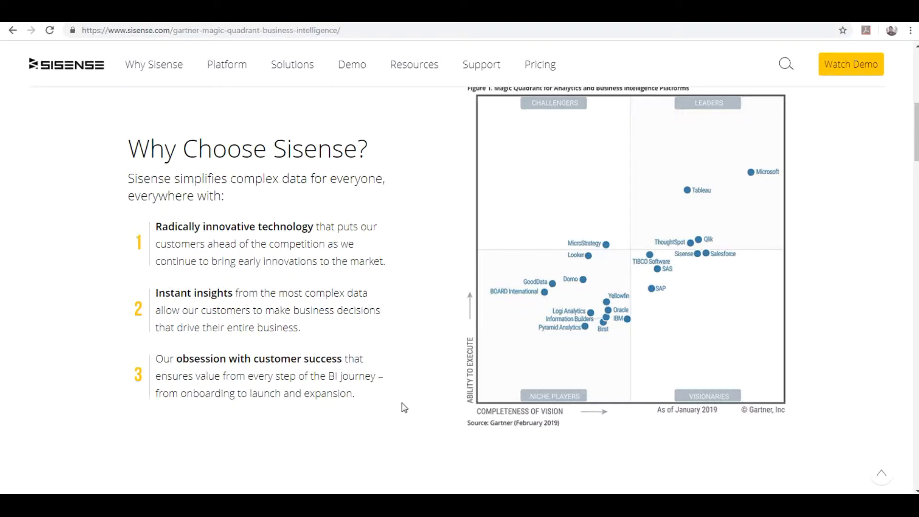
Delete the CountrySales–Code relationship and confirm removal of the merged Code1 column
scroll(down, 3)
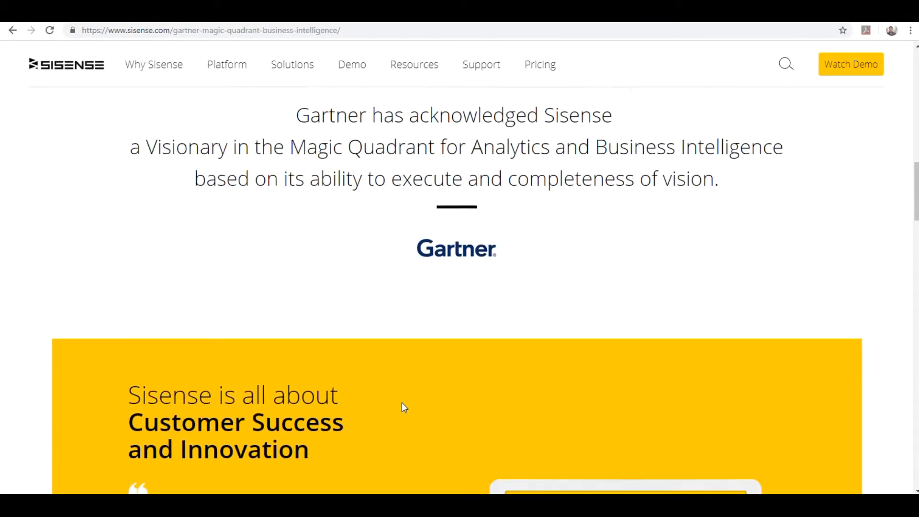
scroll(down, 3)
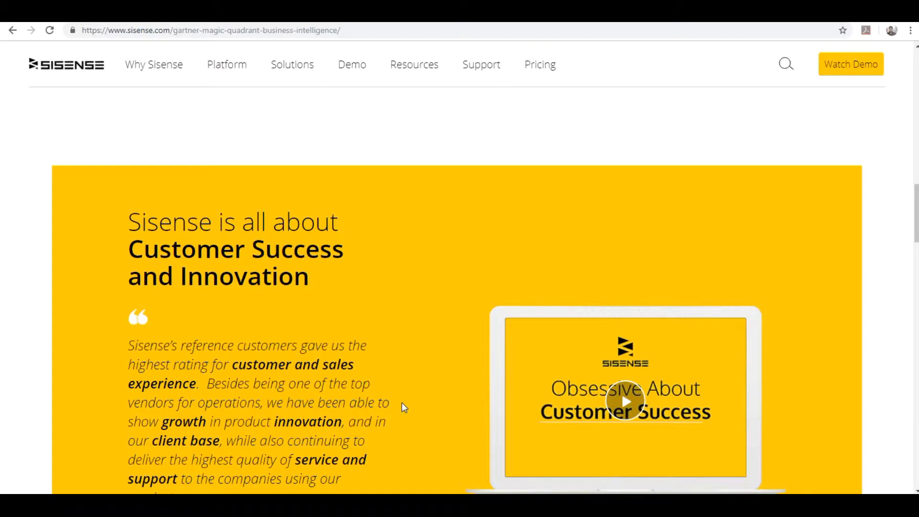
scroll(down, 3)
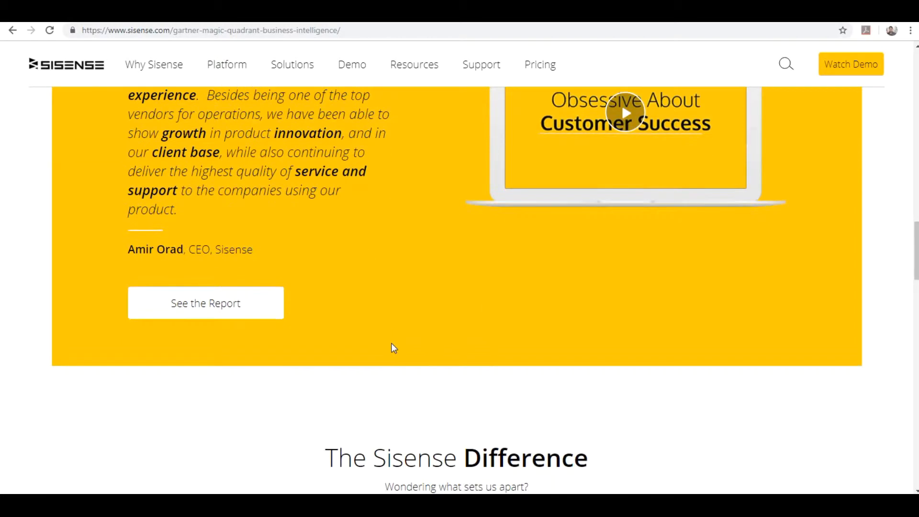
scroll(down, 3)
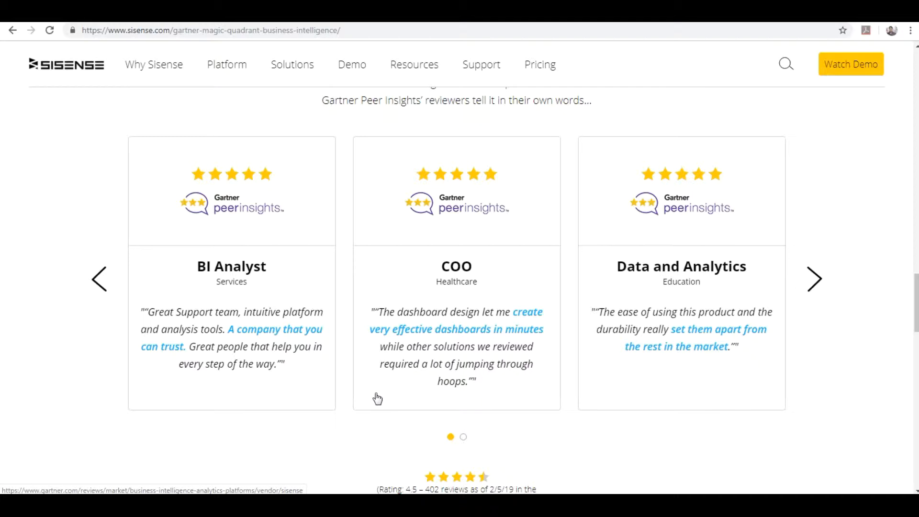
mouse_move(290, 422)
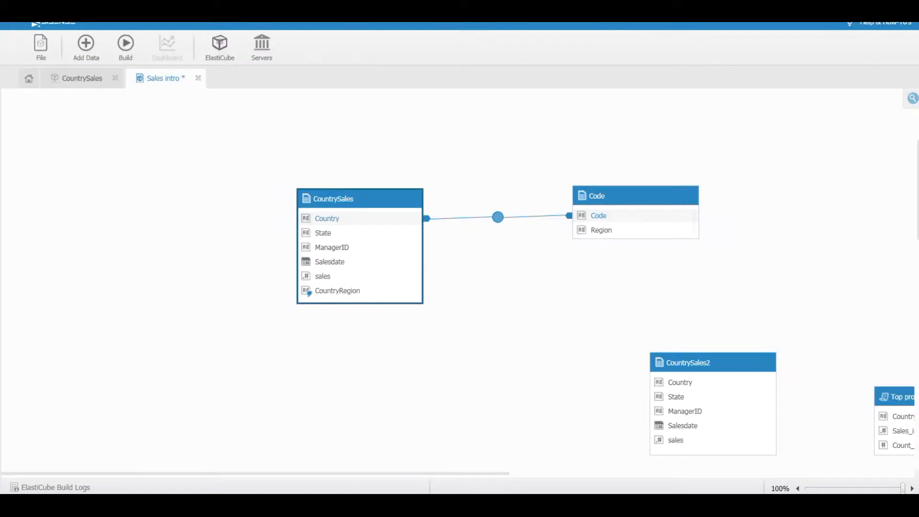
mouse_move(238, 80)
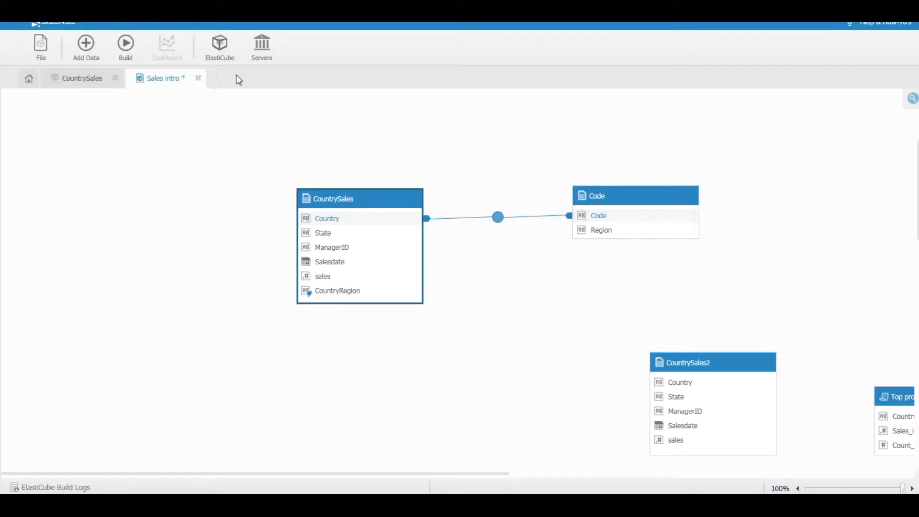
mouse_move(468, 129)
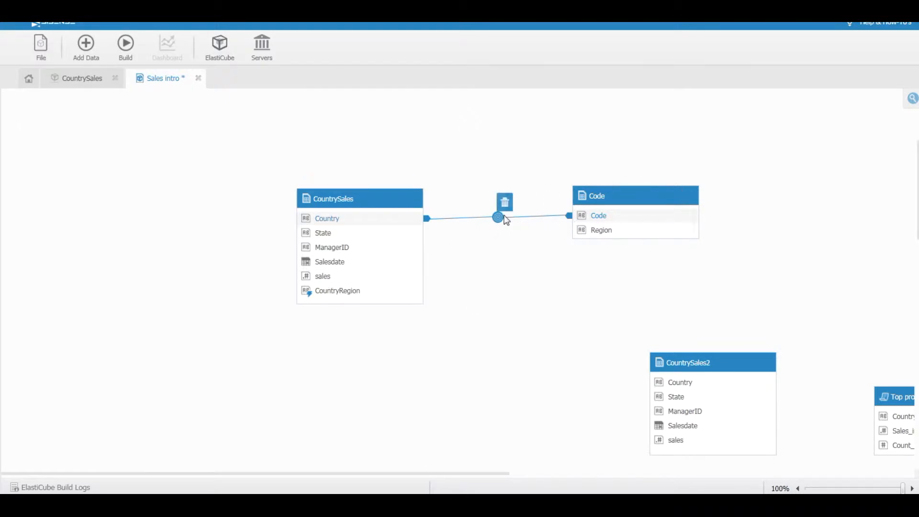
click(505, 202)
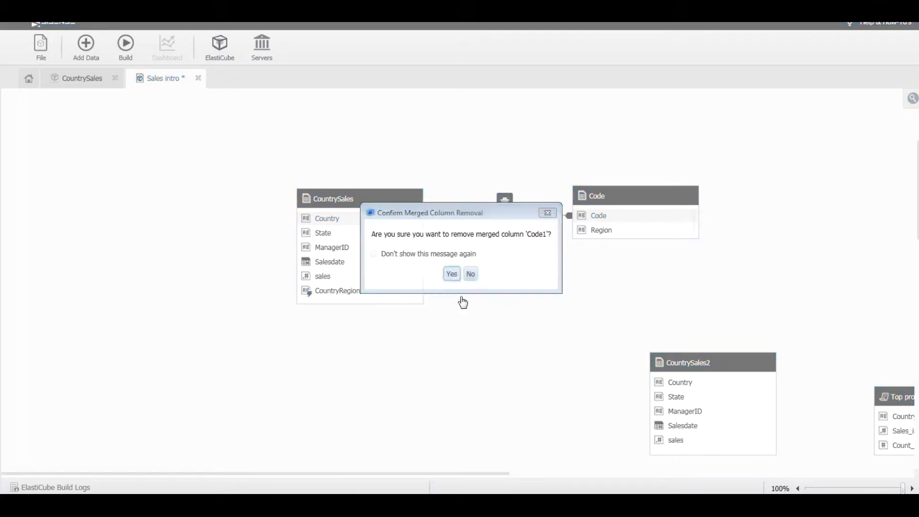
click(451, 274)
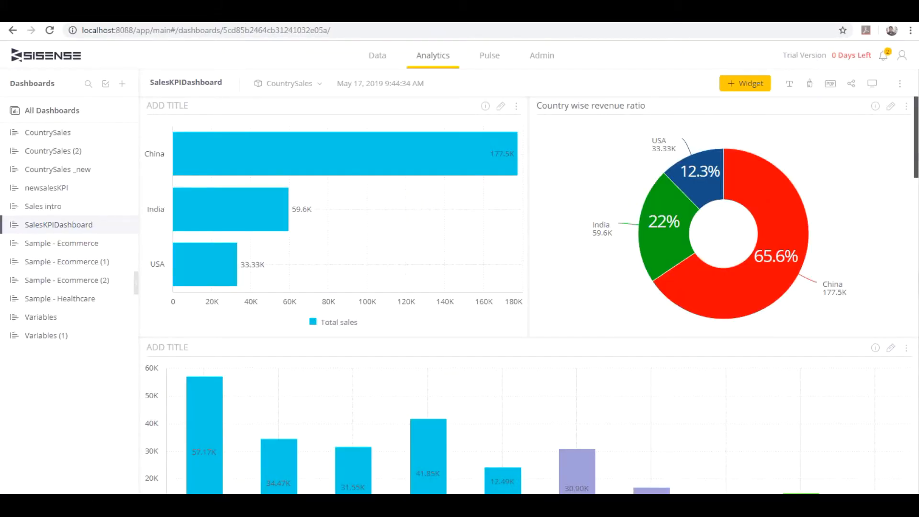
mouse_move(419, 393)
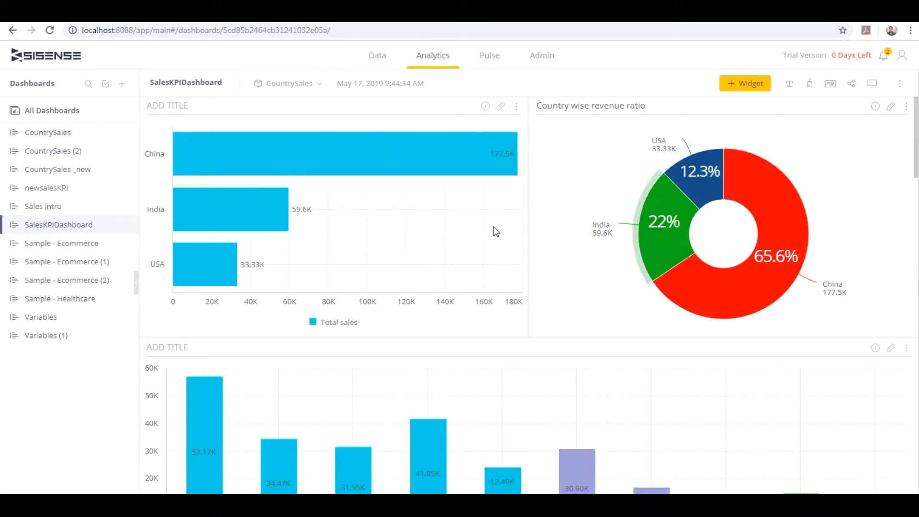
mouse_move(472, 234)
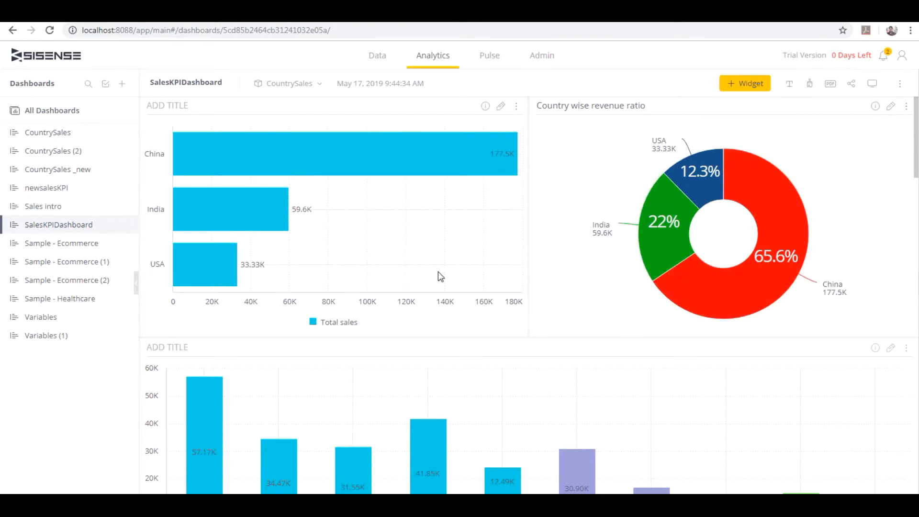
scroll(down, 3)
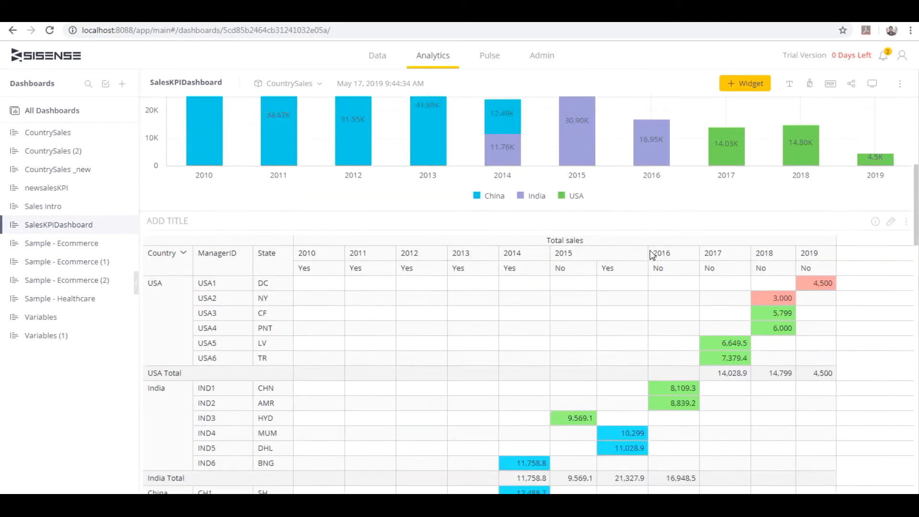
scroll(down, 3)
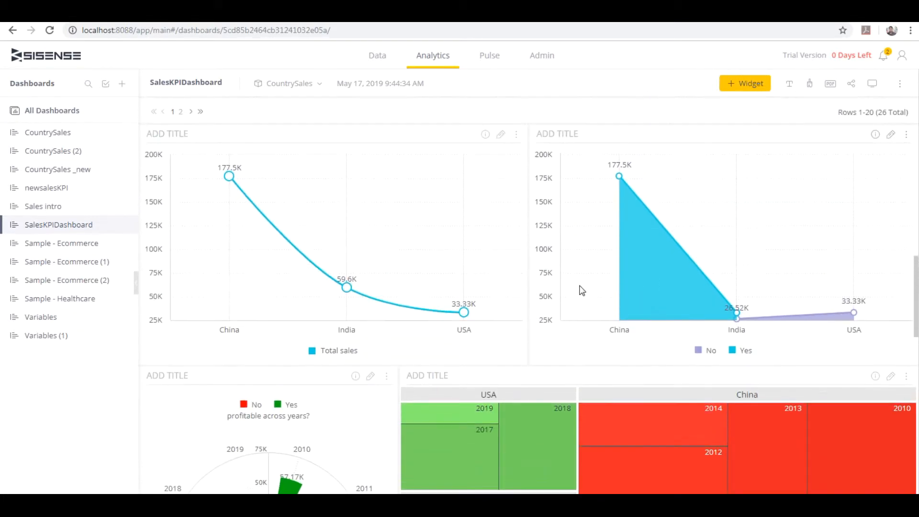
mouse_move(586, 353)
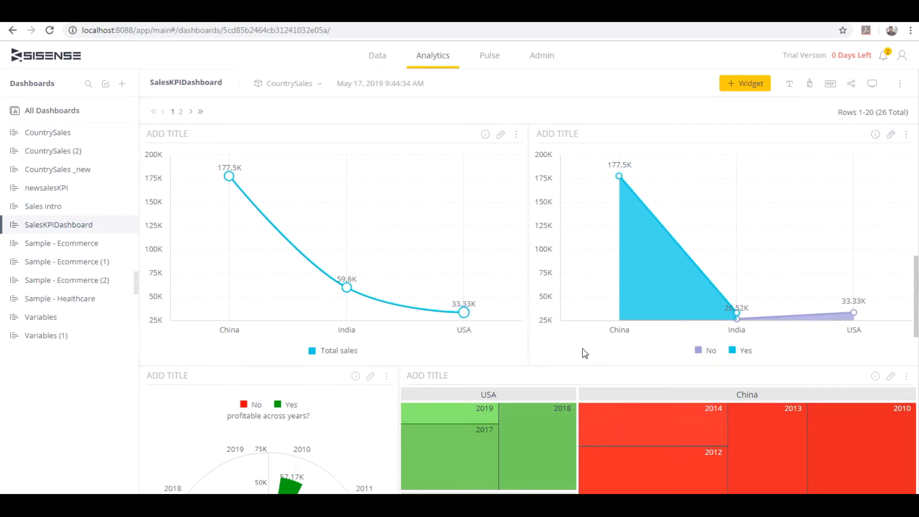
mouse_move(526, 337)
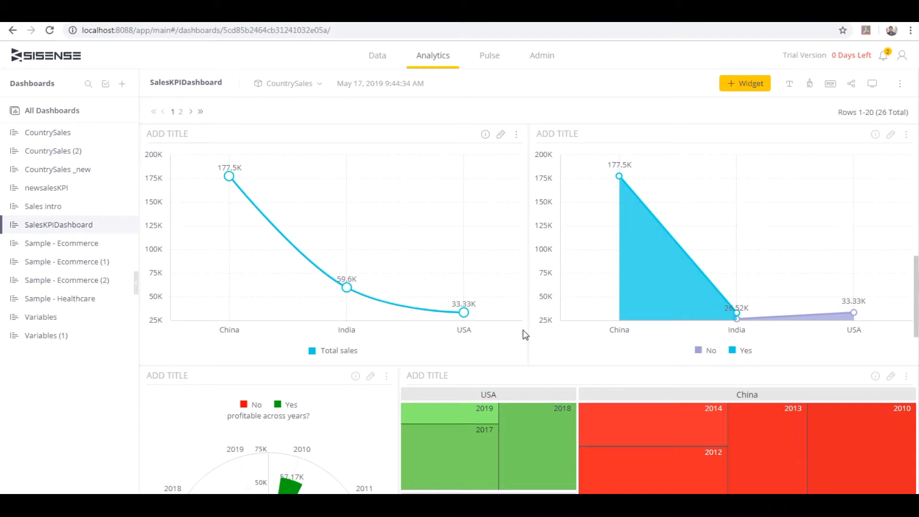
mouse_move(360, 368)
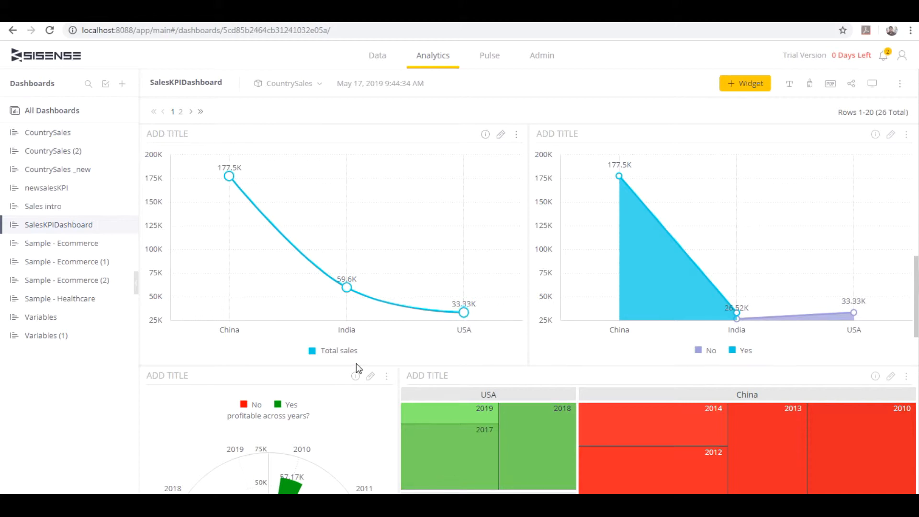
mouse_move(474, 351)
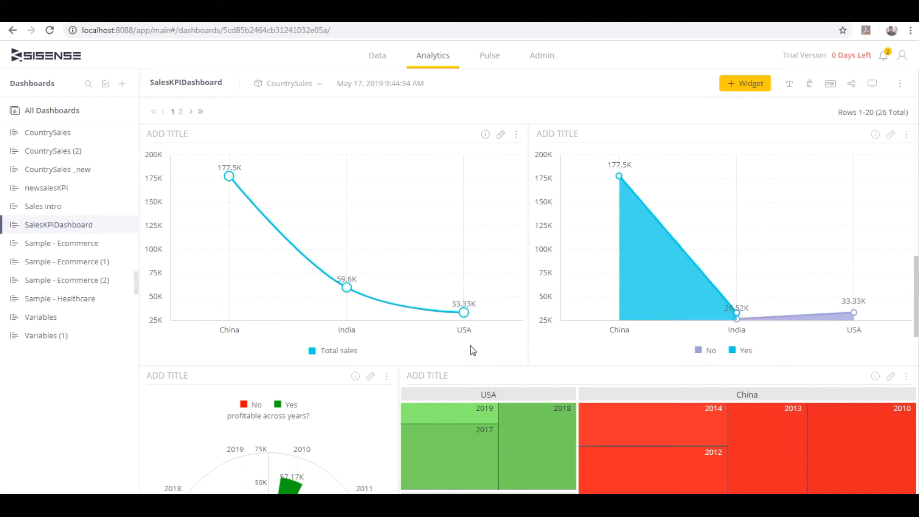
scroll(down, 3)
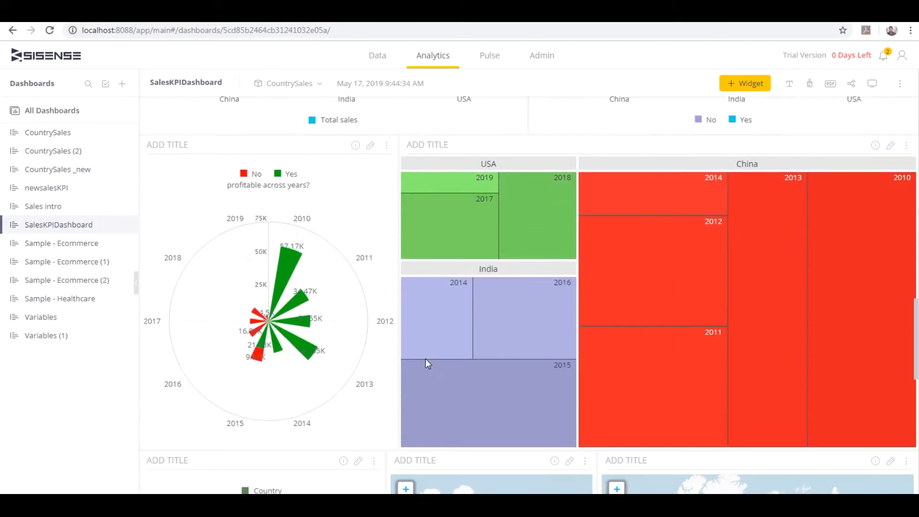
mouse_move(873, 302)
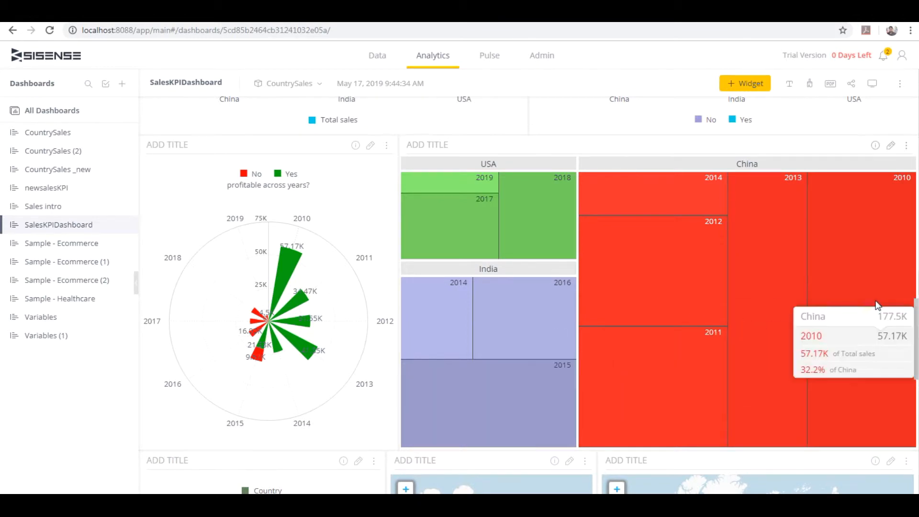
scroll(down, 3)
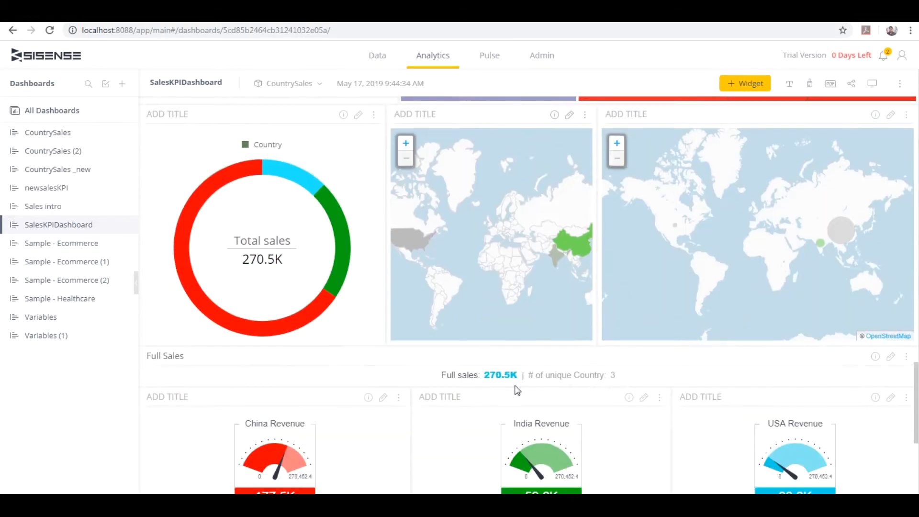
mouse_move(583, 255)
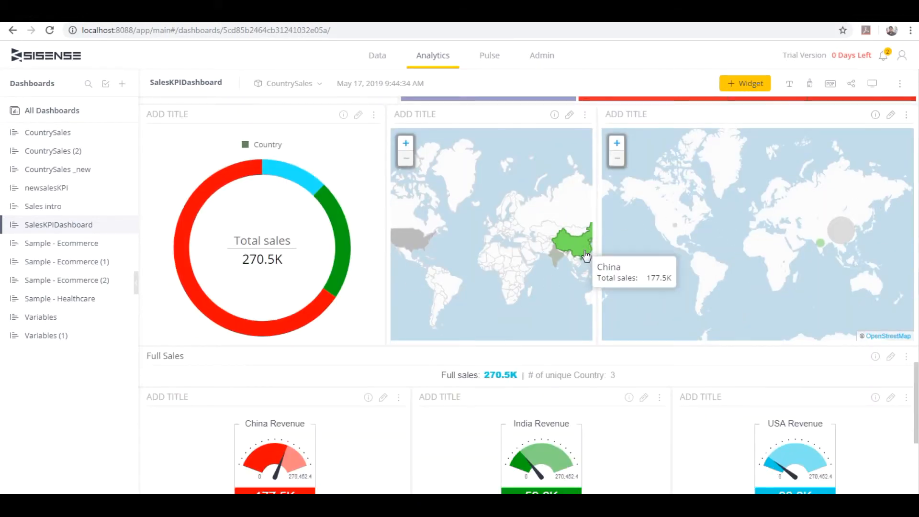
mouse_move(302, 246)
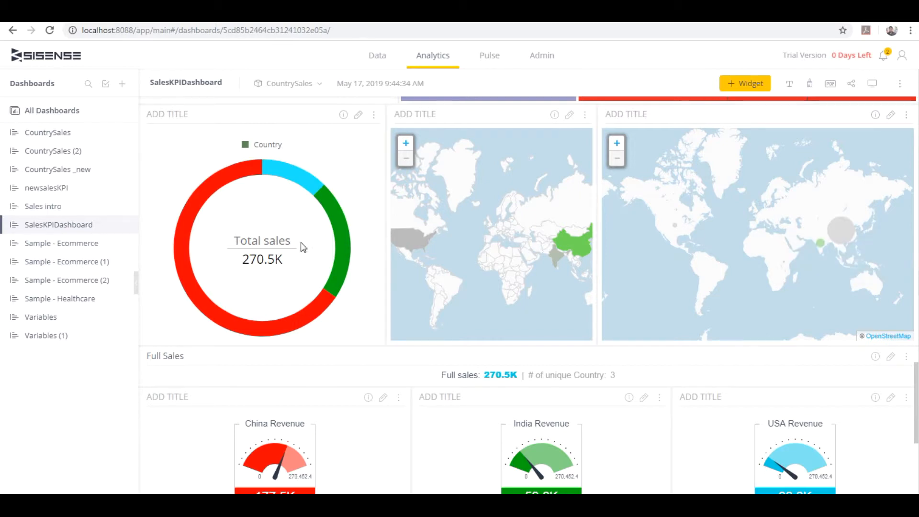
scroll(down, 3)
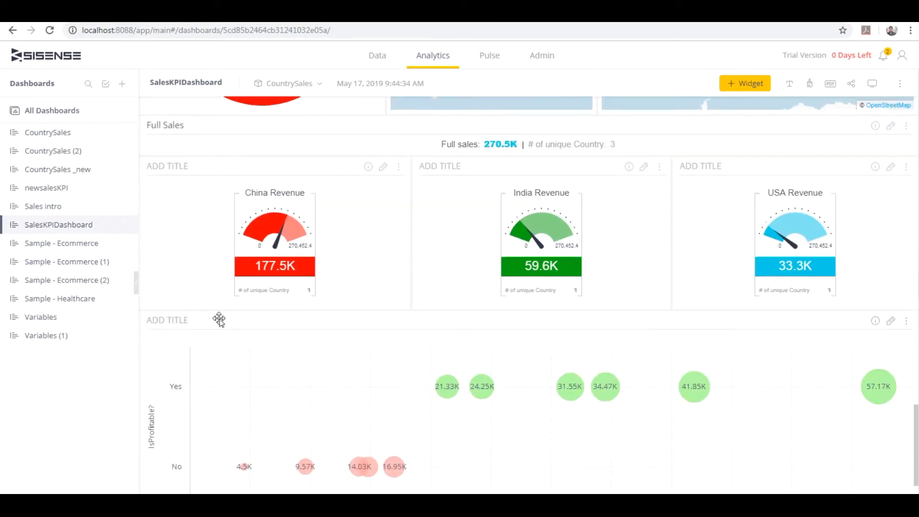
scroll(down, 3)
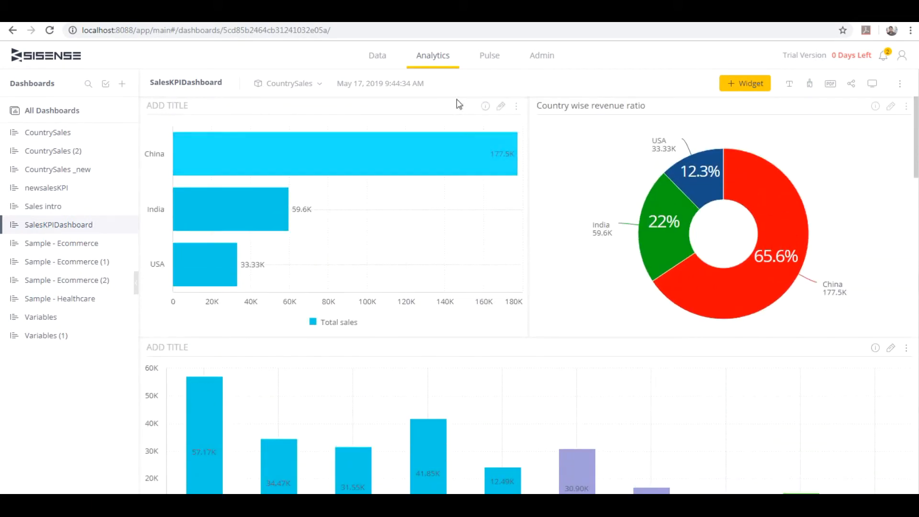
click(542, 56)
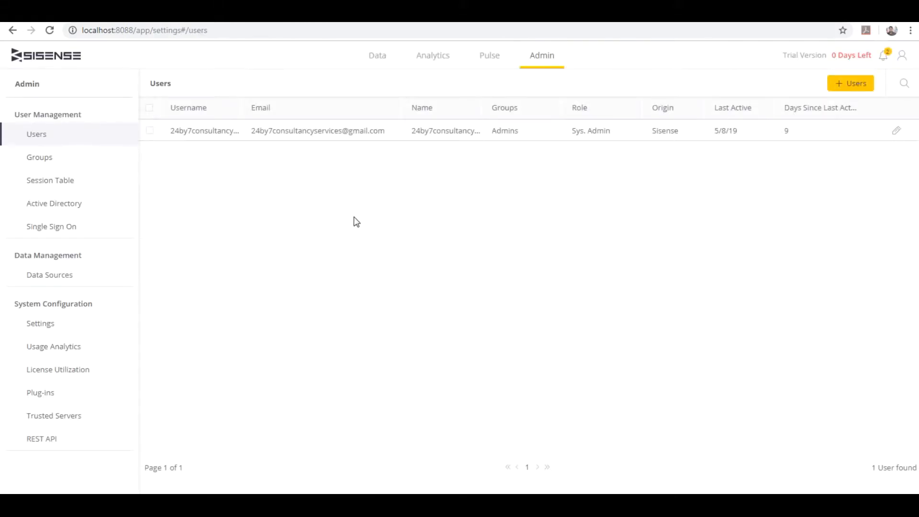
click(49, 275)
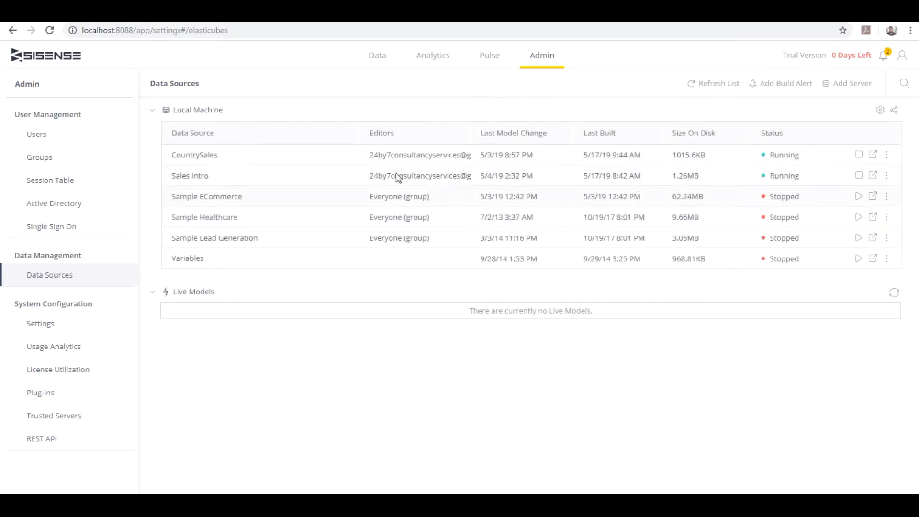
mouse_move(401, 391)
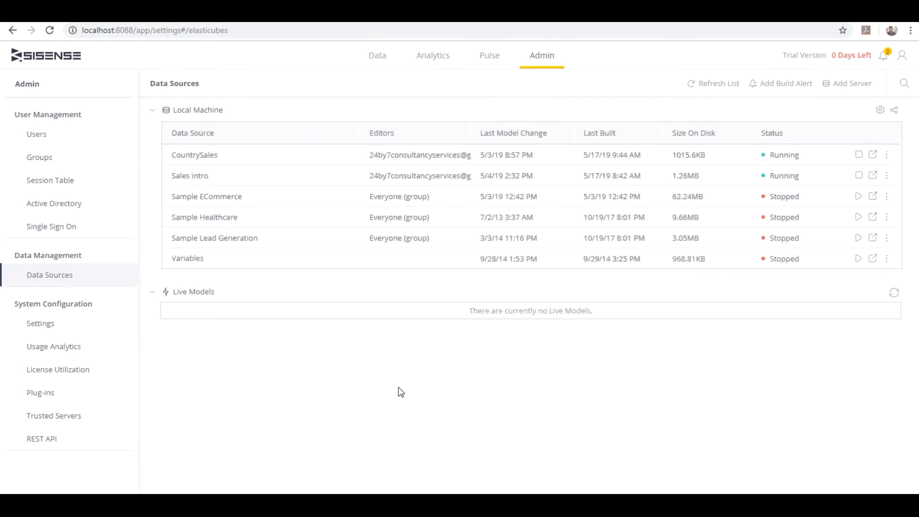
mouse_move(319, 458)
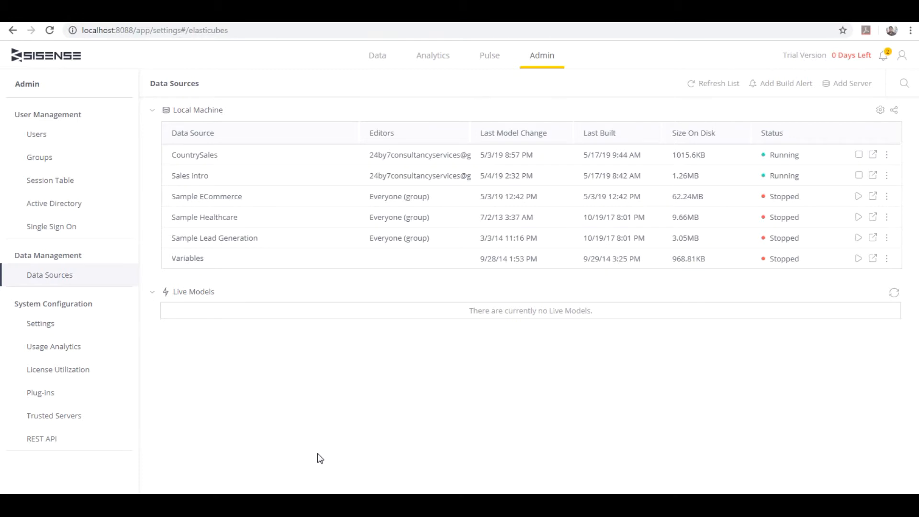
mouse_move(362, 427)
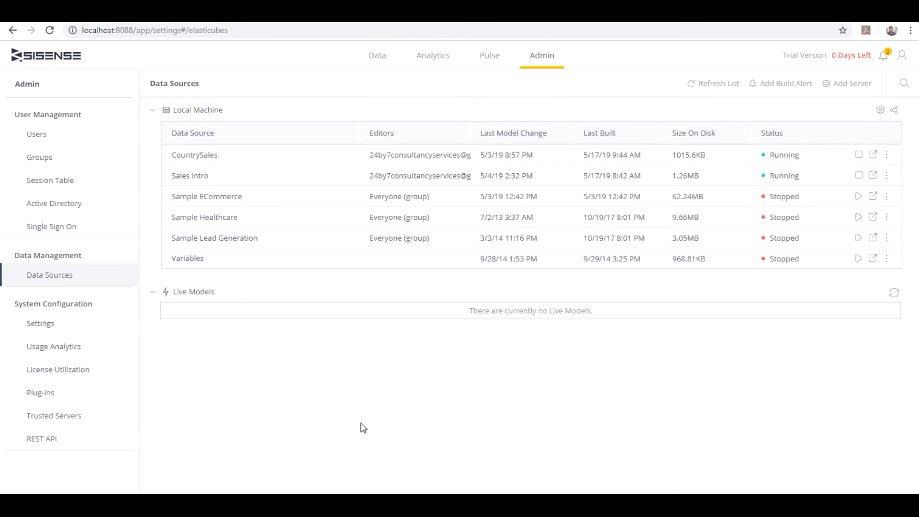
mouse_move(353, 425)
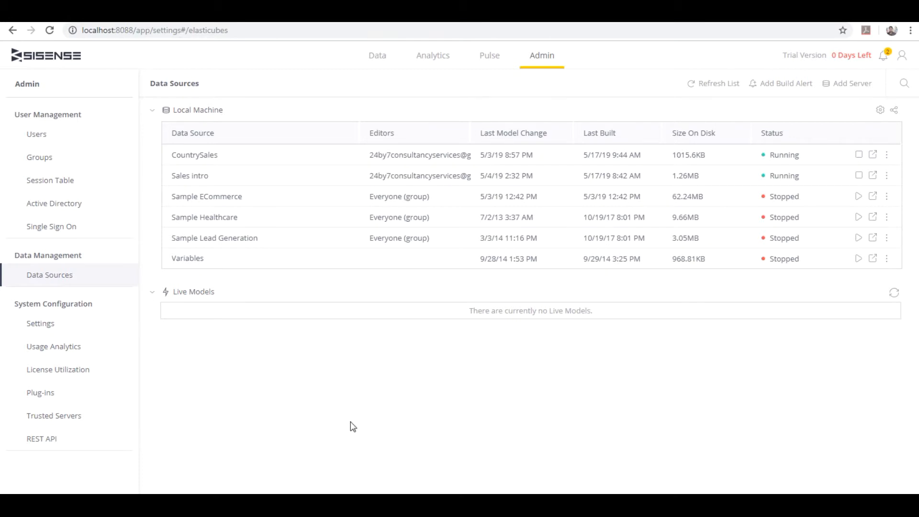
mouse_move(350, 430)
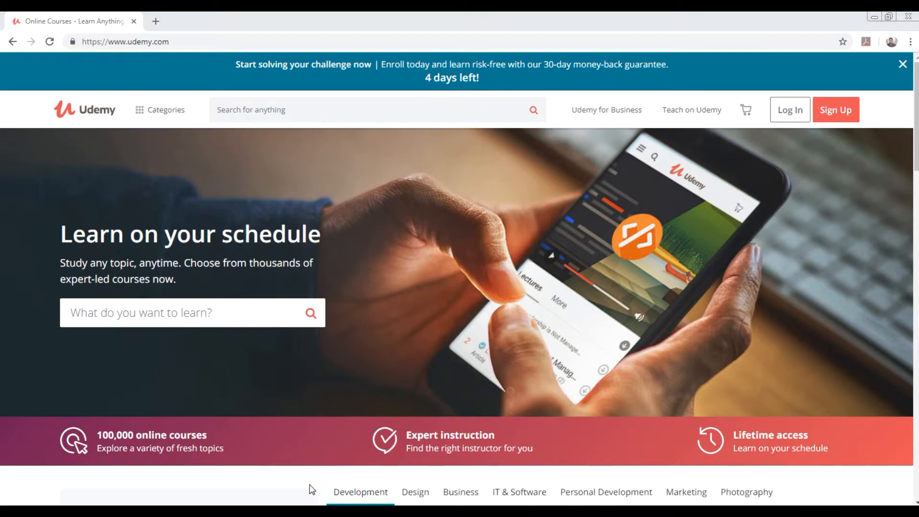
mouse_move(289, 491)
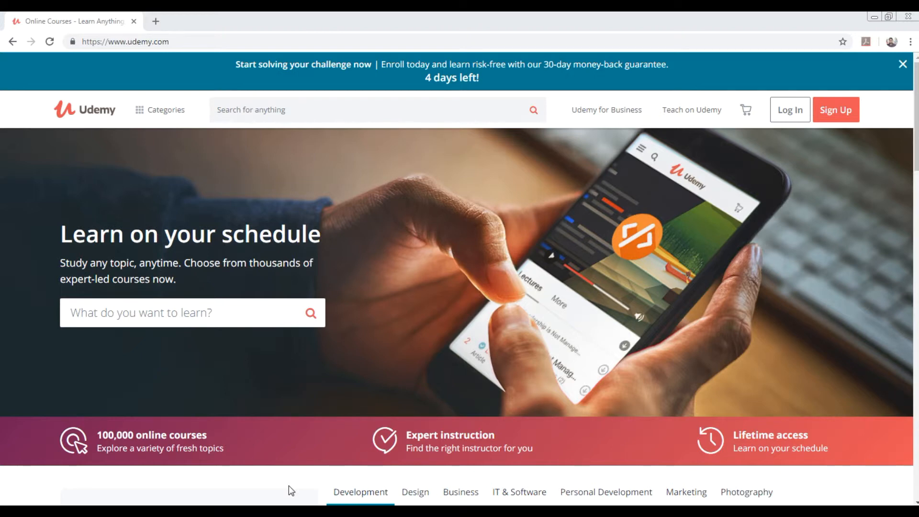
mouse_move(206, 134)
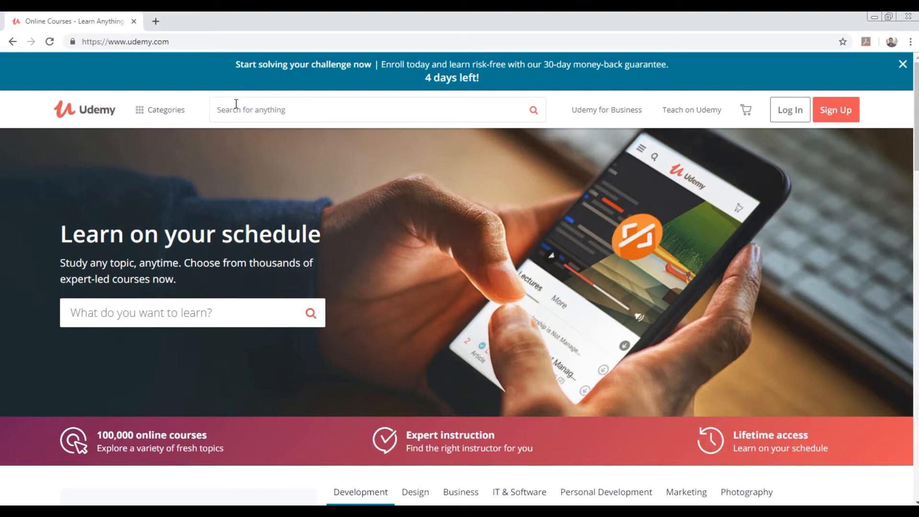
Search Udemy for 'sisense' to list the single matching course
text(sis)
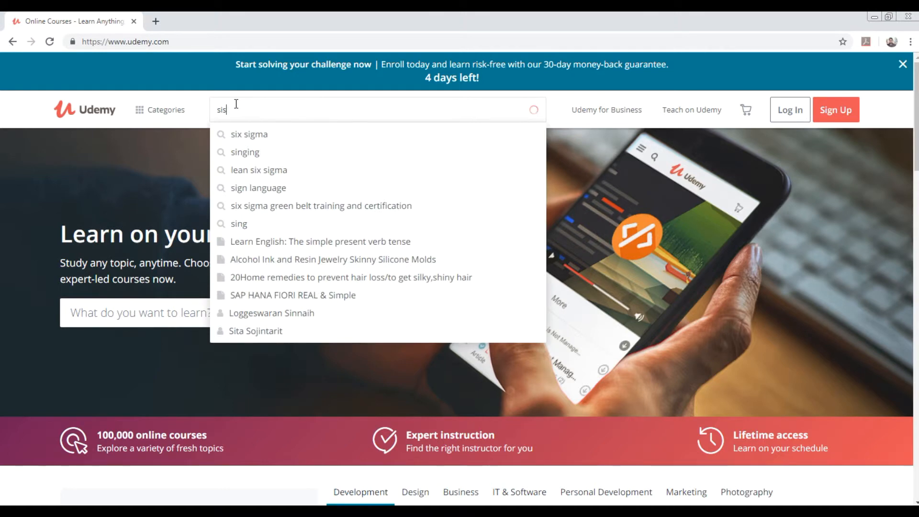
key(Return)
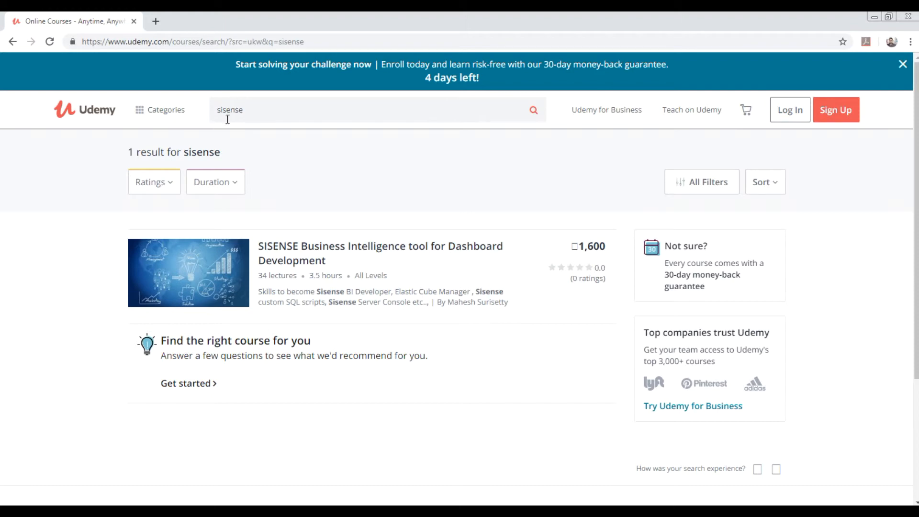
Go to the SISENSE Business Intelligence course page and move down to its Course content
click(381, 246)
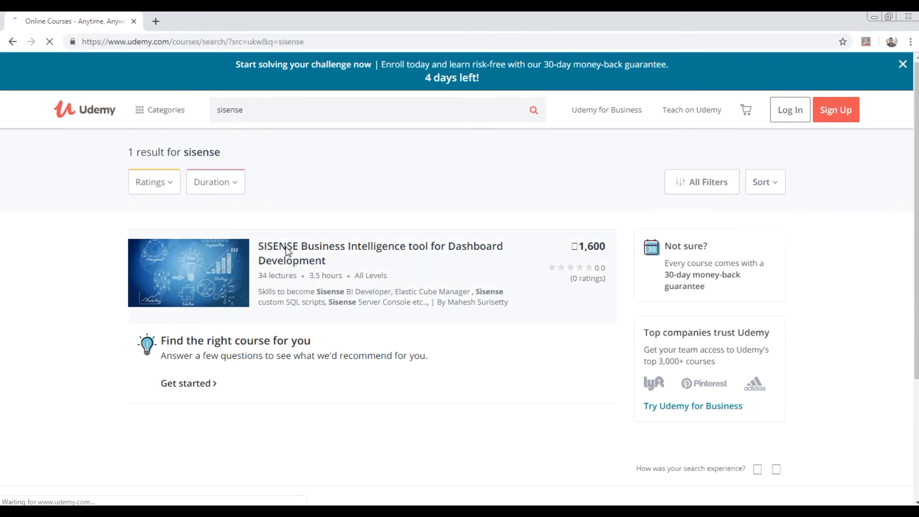
click(380, 253)
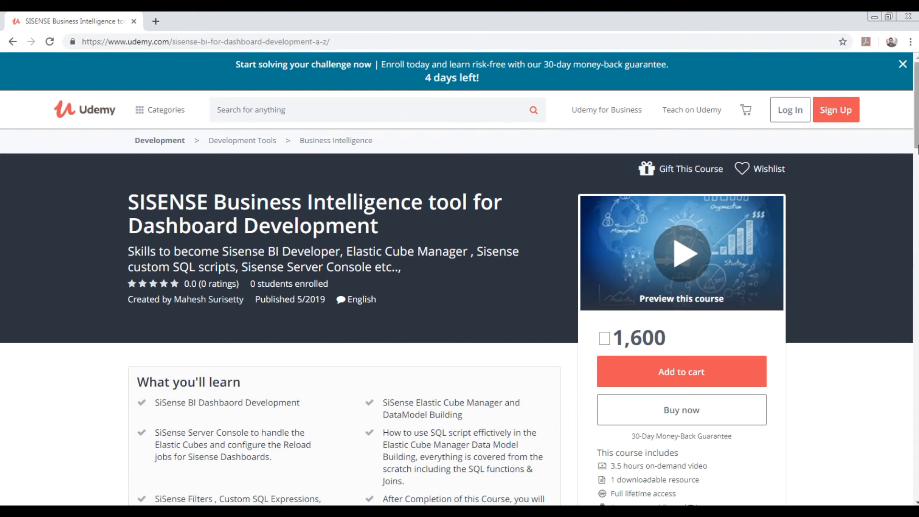
scroll(down, 3)
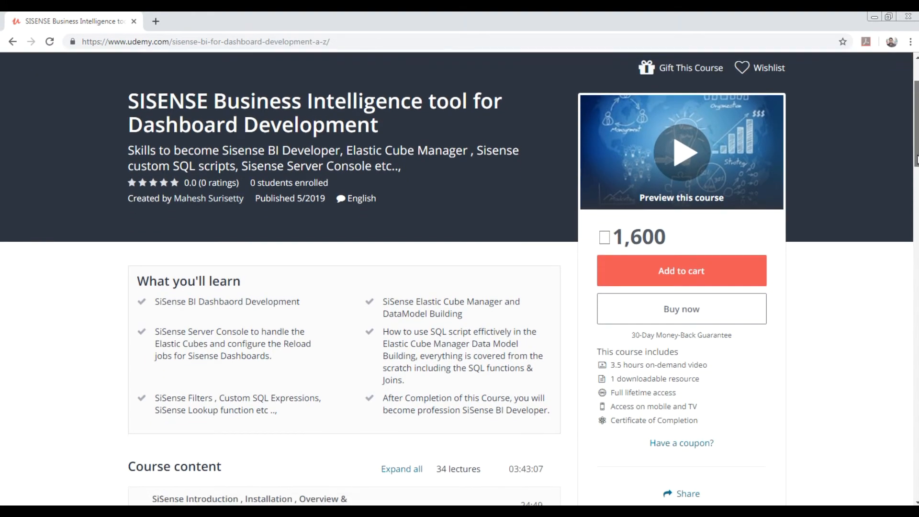
scroll(down, 3)
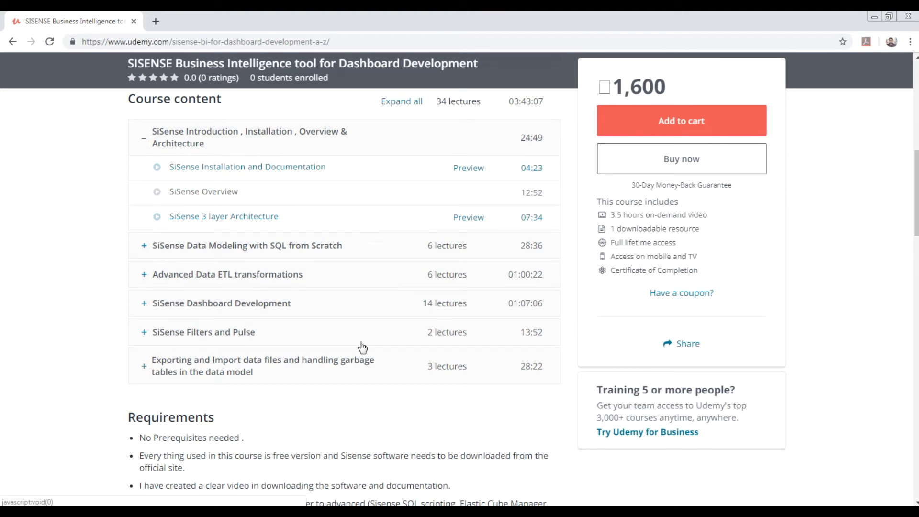
mouse_move(234, 255)
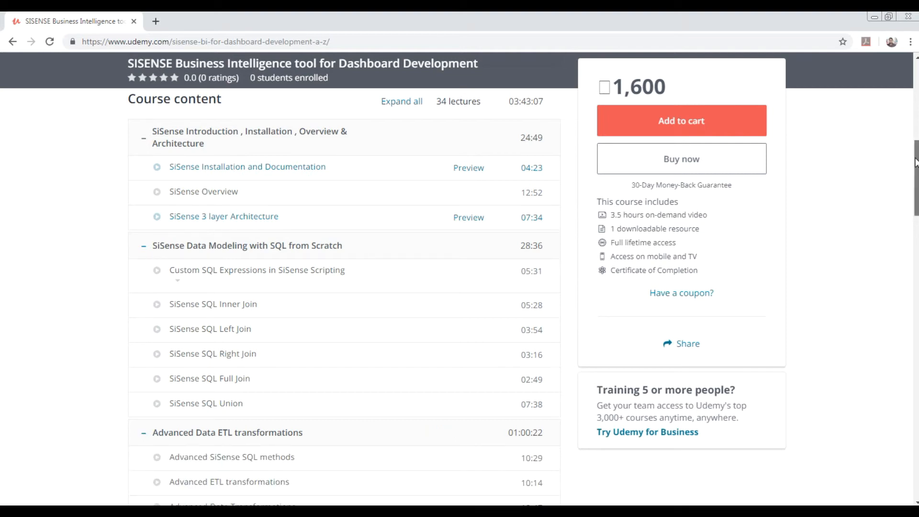
Expand the SiSense Dashboard Development section to show its lectures
scroll(down, 3)
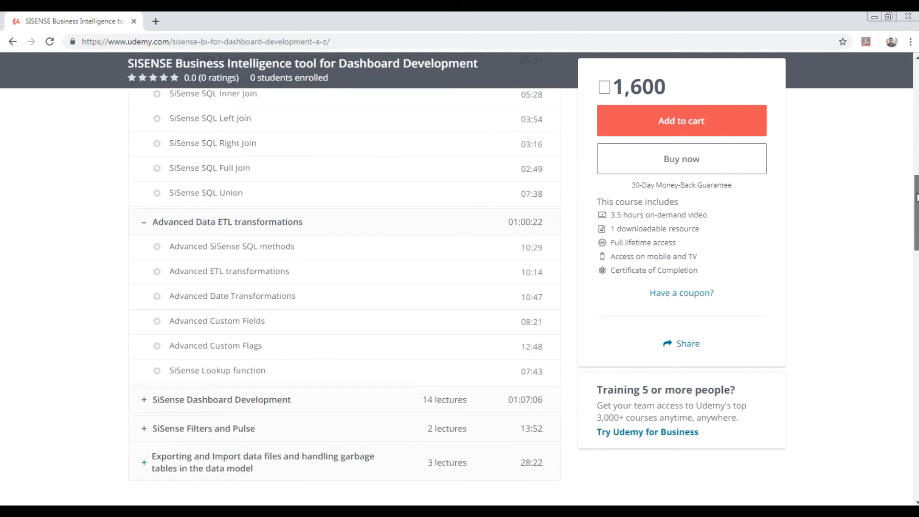
scroll(down, 3)
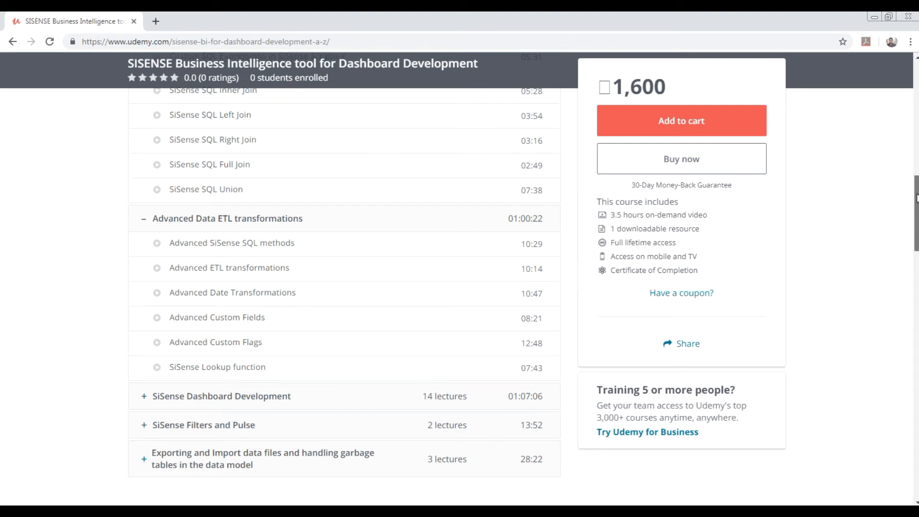
scroll(down, 3)
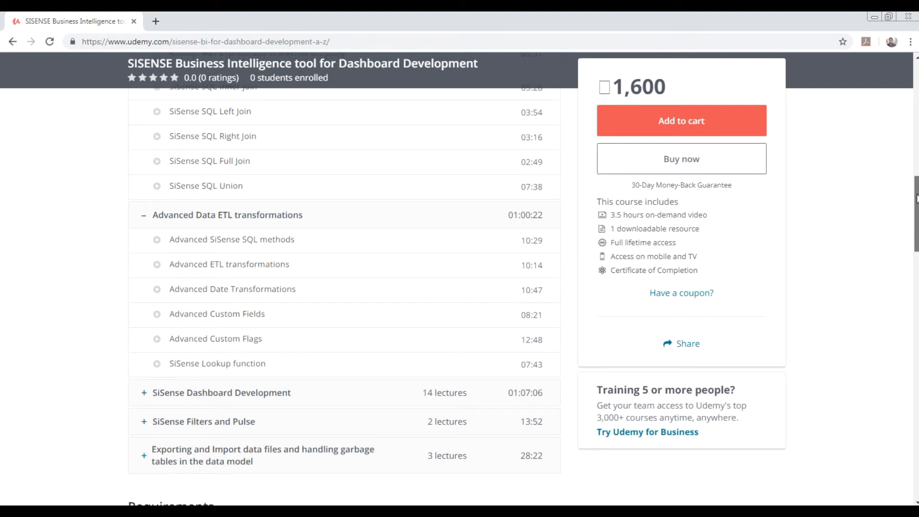
scroll(down, 3)
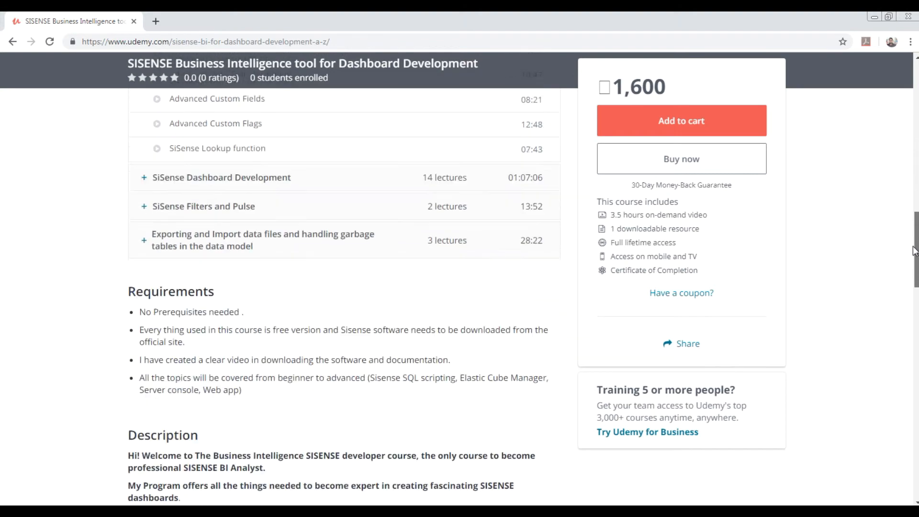
scroll(down, 3)
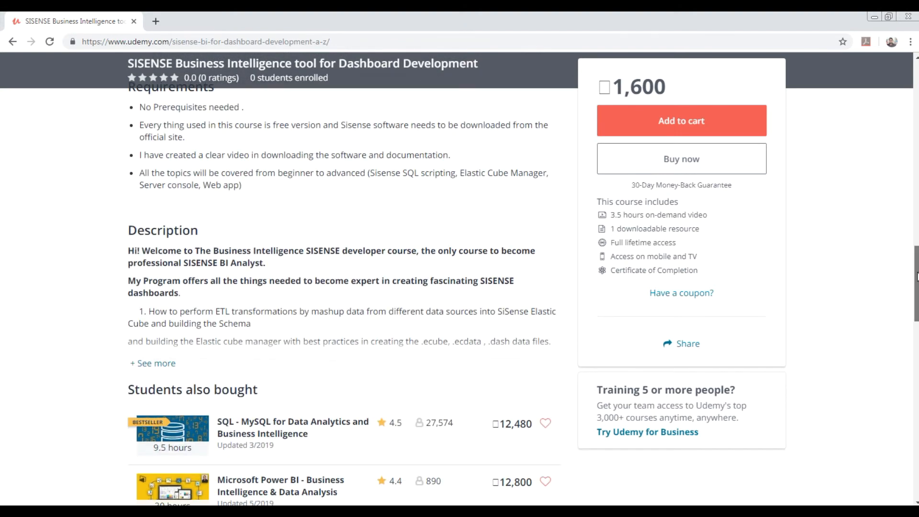
scroll(up, 3)
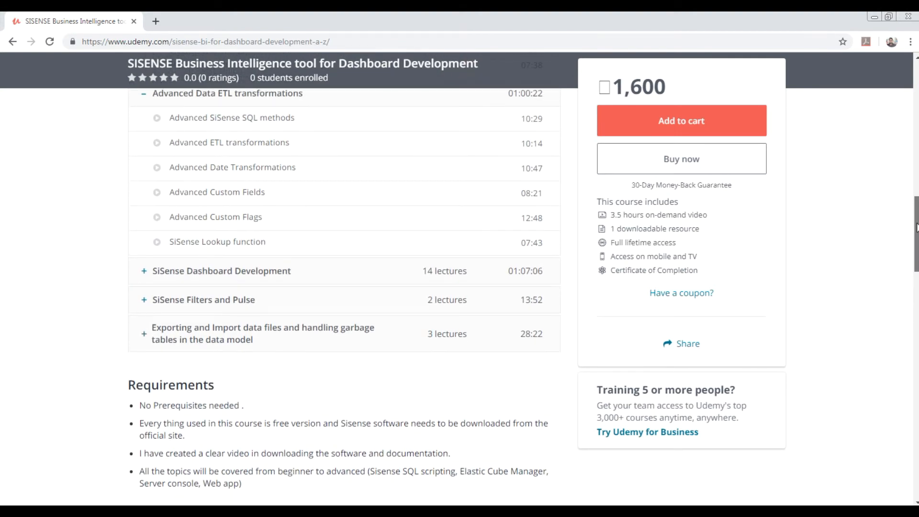
click(222, 271)
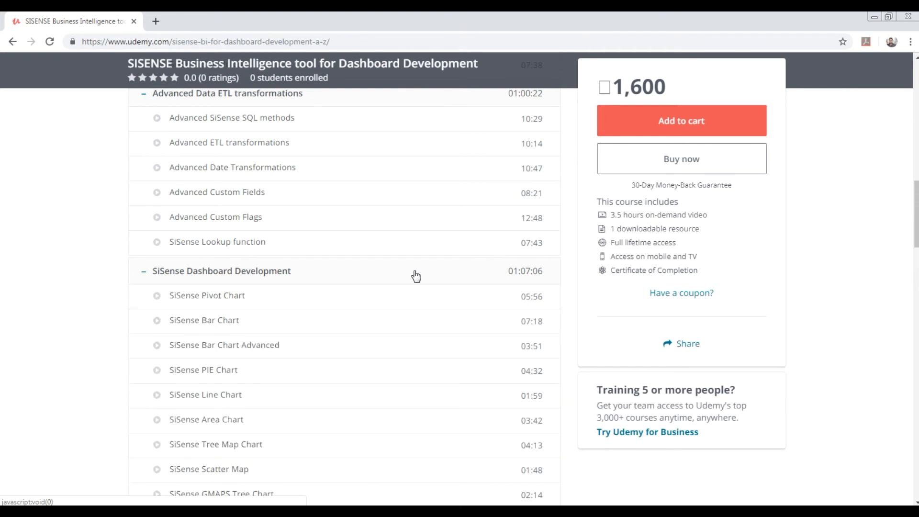
mouse_move(844, 244)
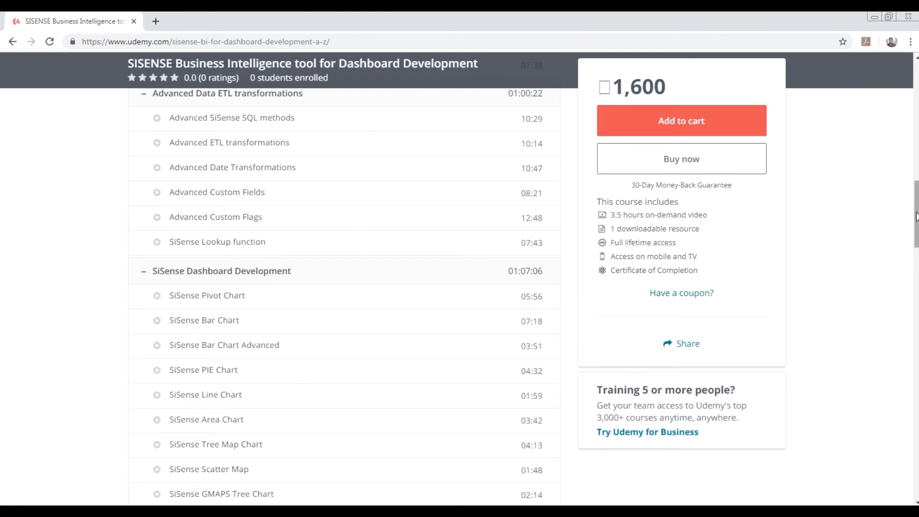
Expand the SiSense Filters and Pulse section, then return to the top of the page
scroll(down, 3)
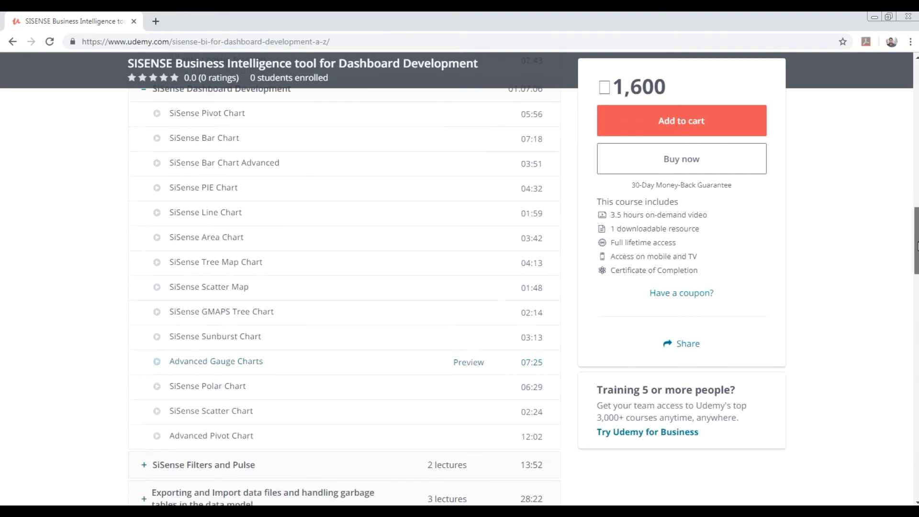
scroll(down, 3)
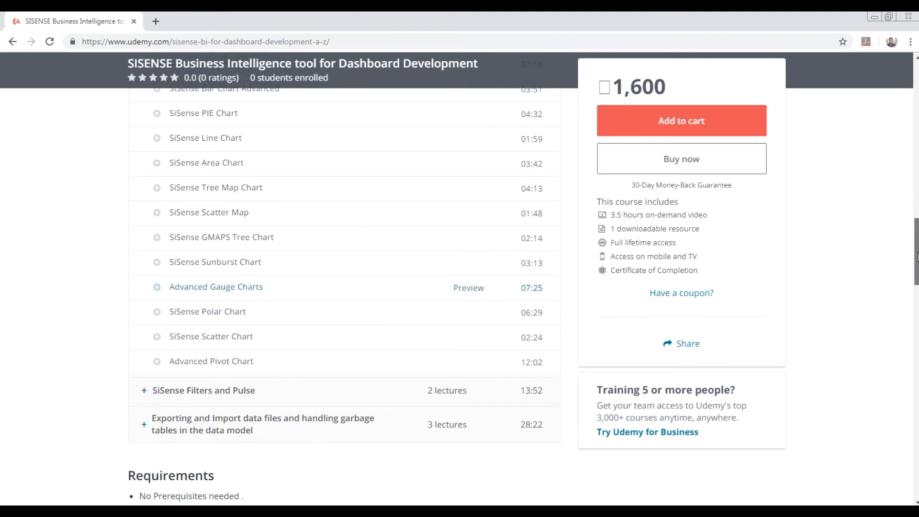
scroll(down, 3)
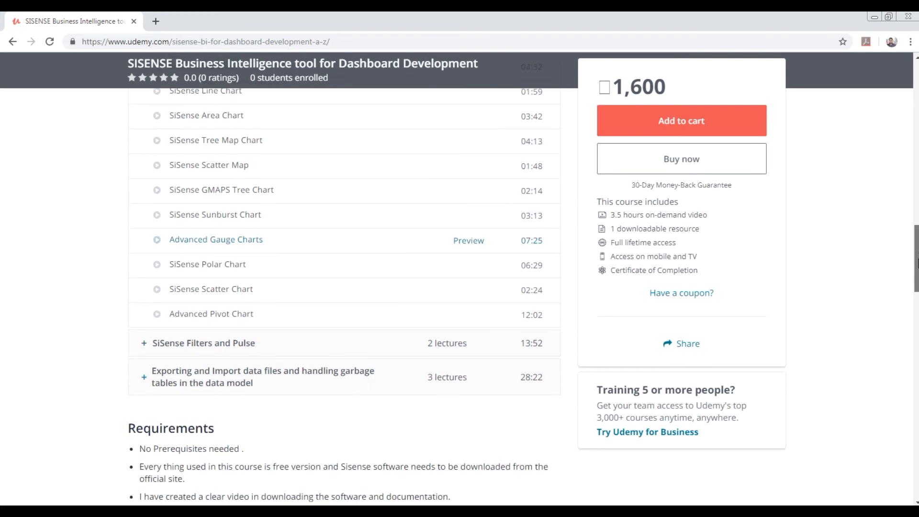
click(203, 343)
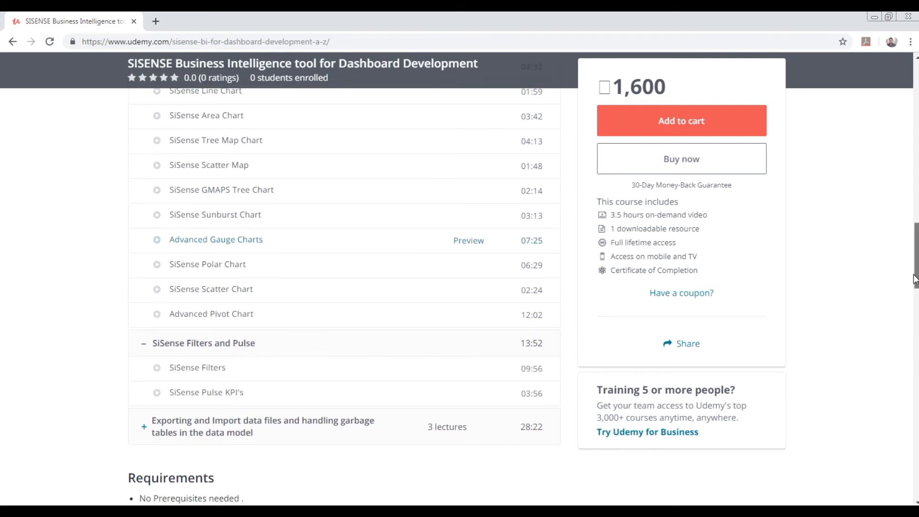
scroll(down, 3)
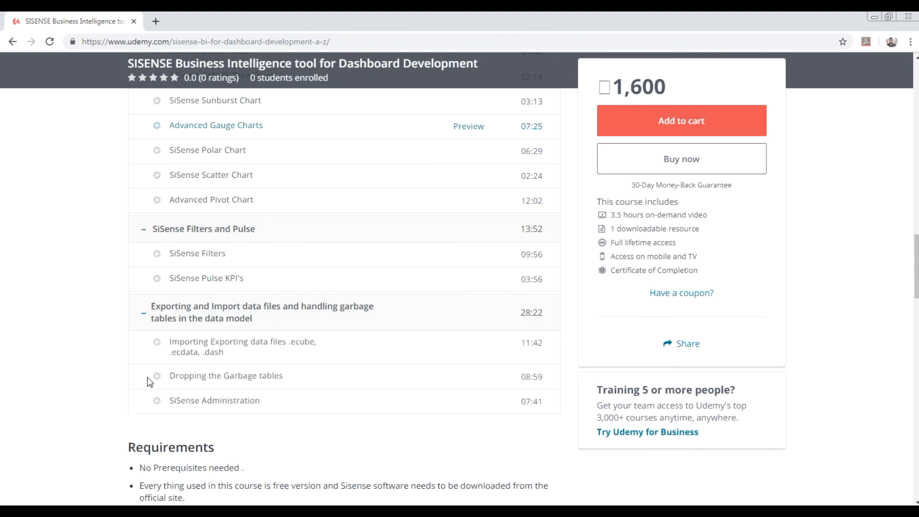
mouse_move(242, 368)
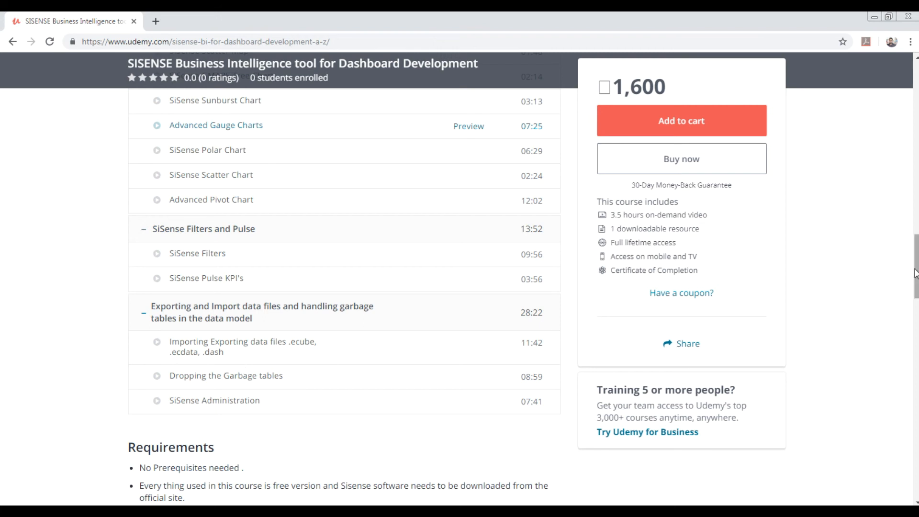
scroll(up, 3)
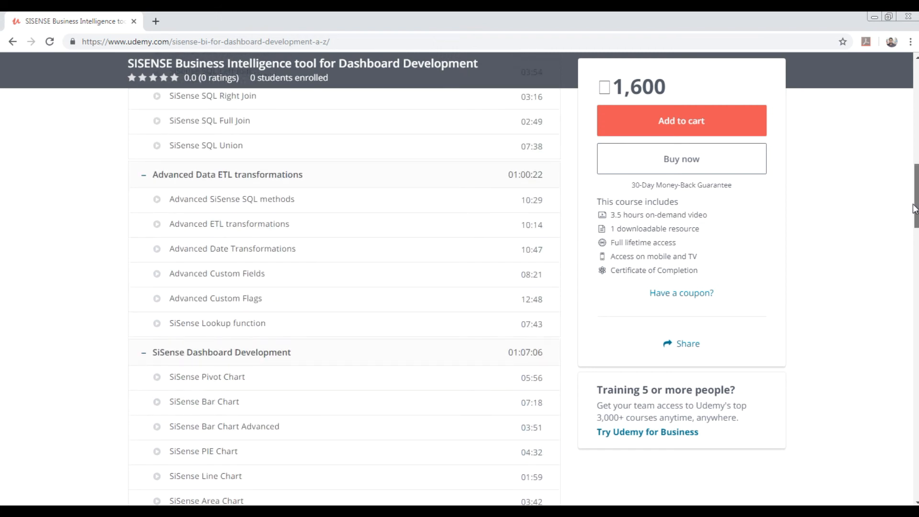
scroll(up, 3)
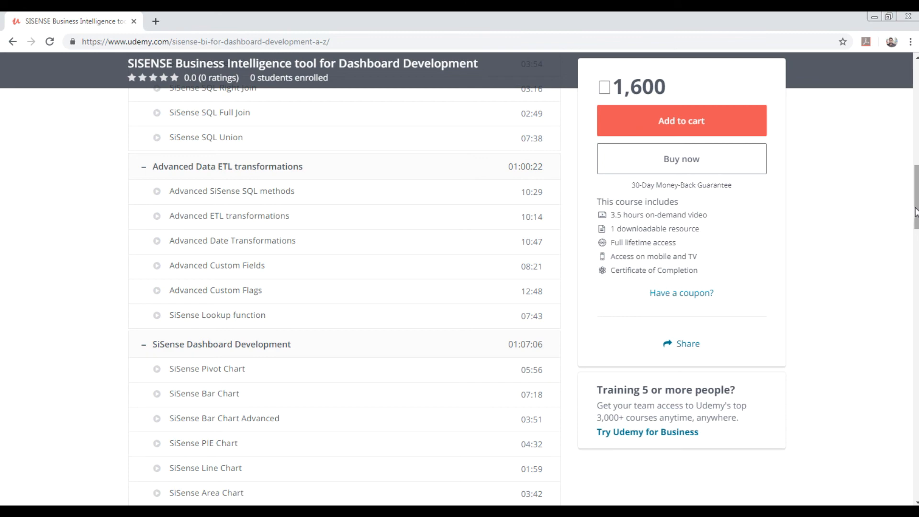
scroll(up, 3)
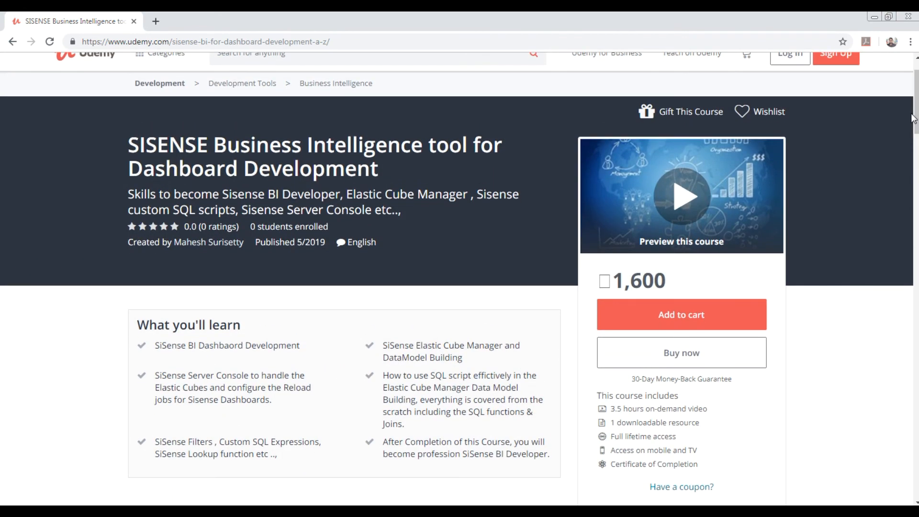